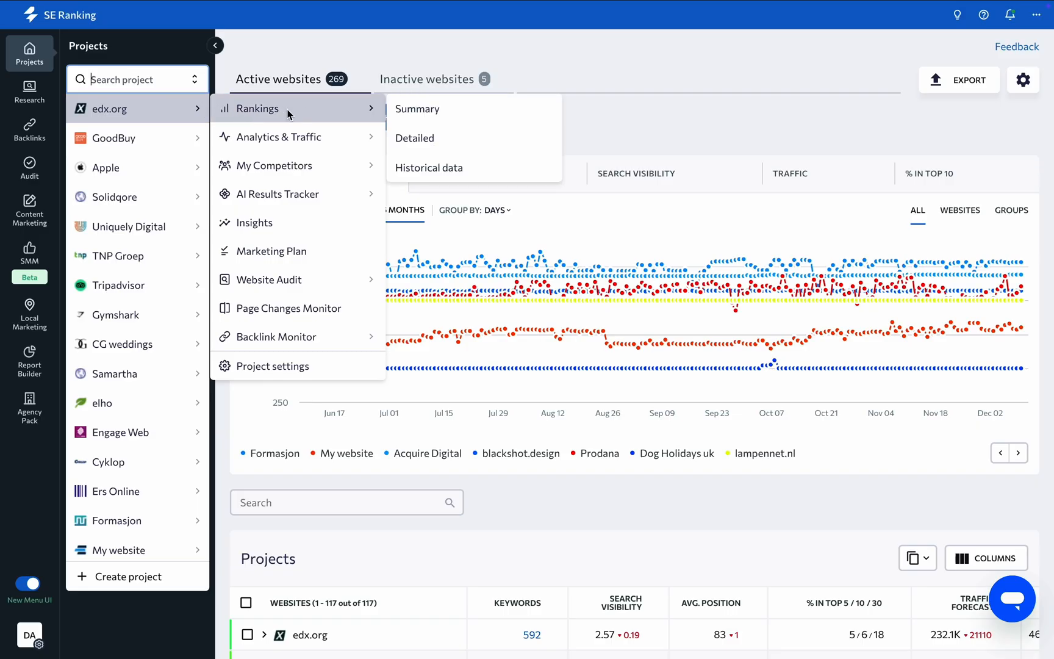
mouse_move(268, 280)
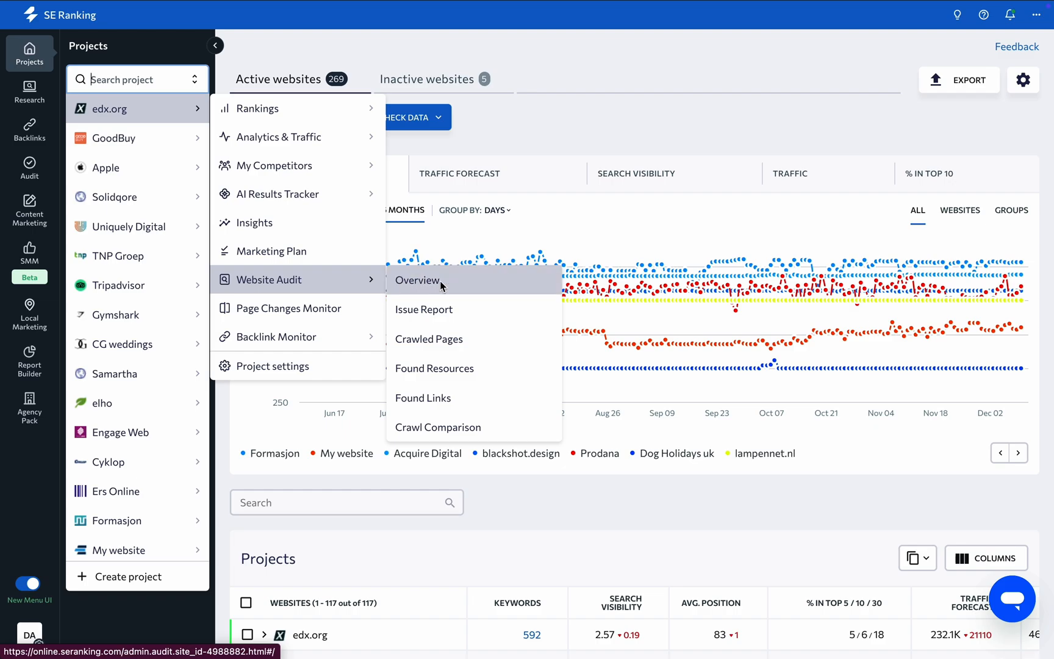
- Review edx.org's audit health score and domain metrics down the overview page
left_click(419, 280)
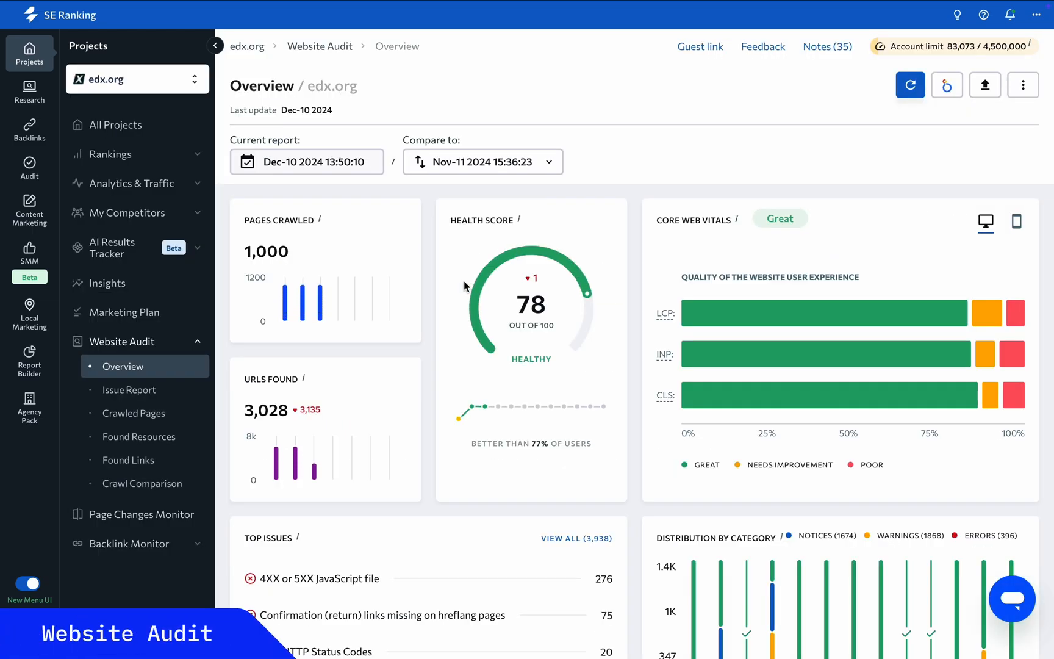
scroll("down", 3)
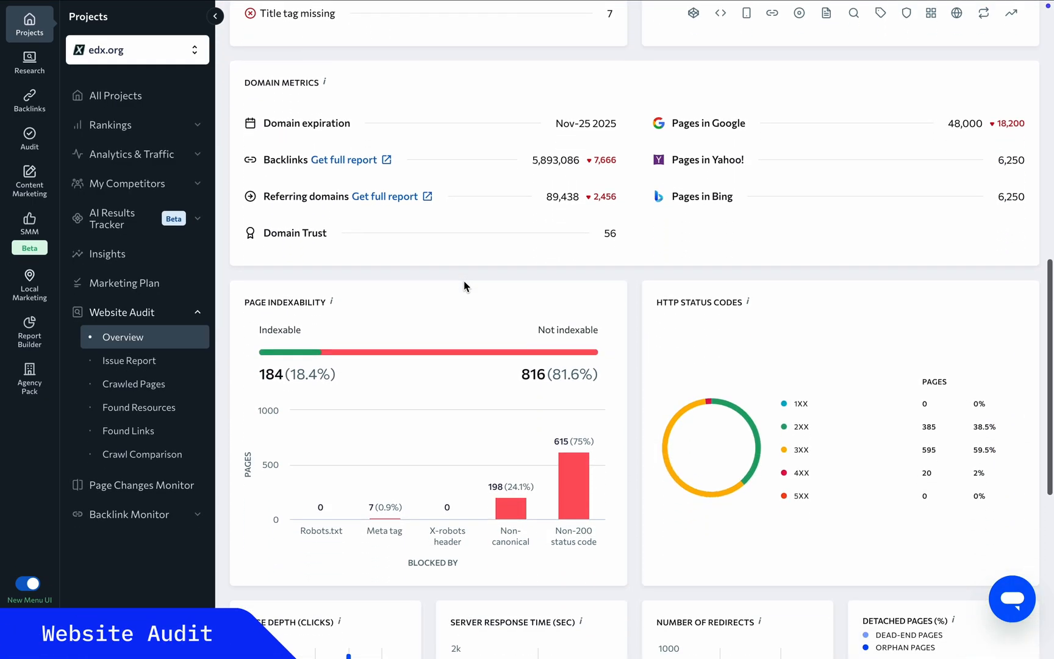
scroll("down", 3)
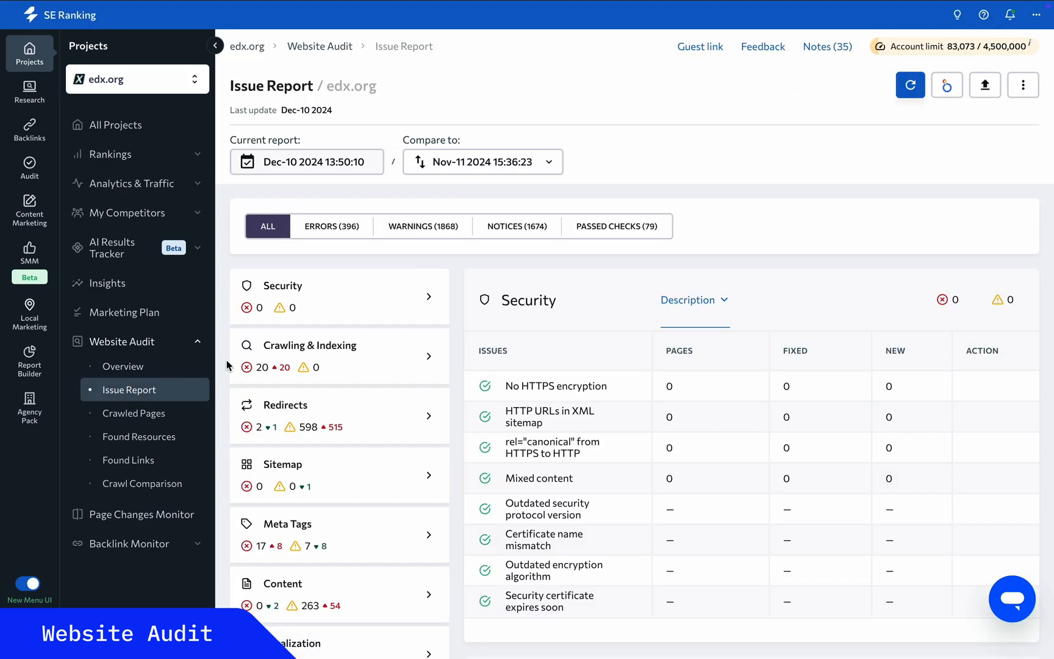
- Expand the Localization 'Confirmation (return) links missing' issue to see its description and fix advice
scroll("down", 3)
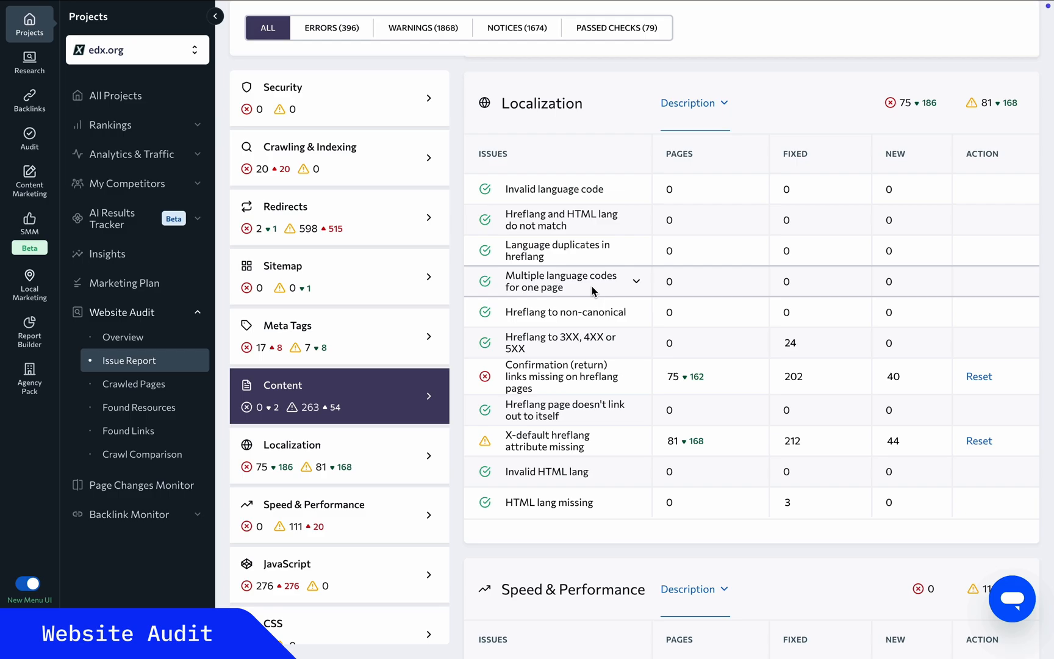
left_click(562, 376)
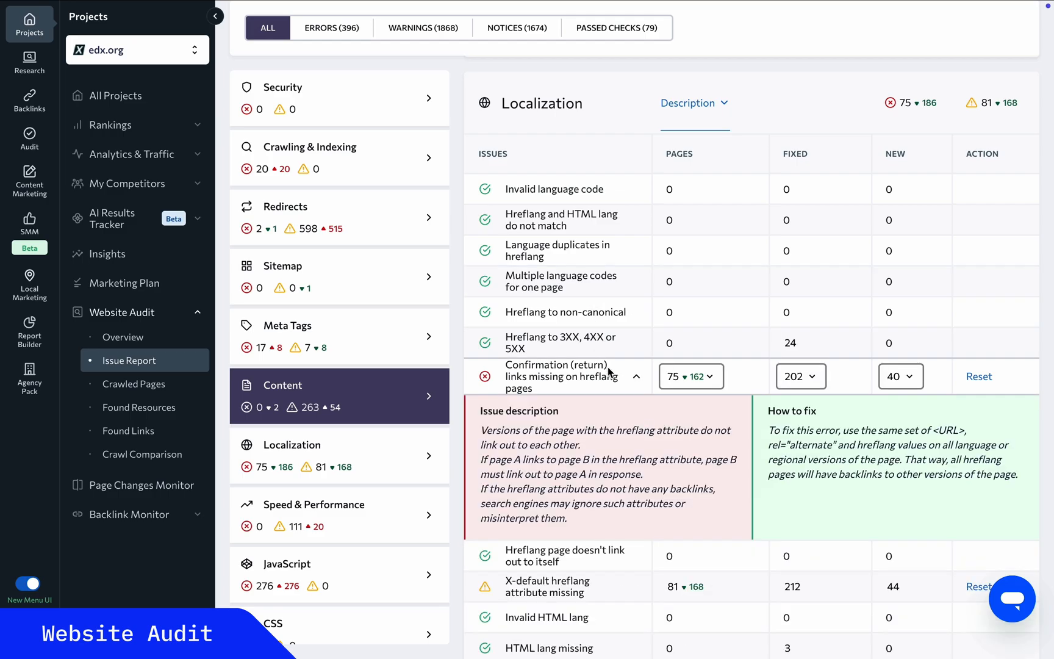
scroll("down", 3)
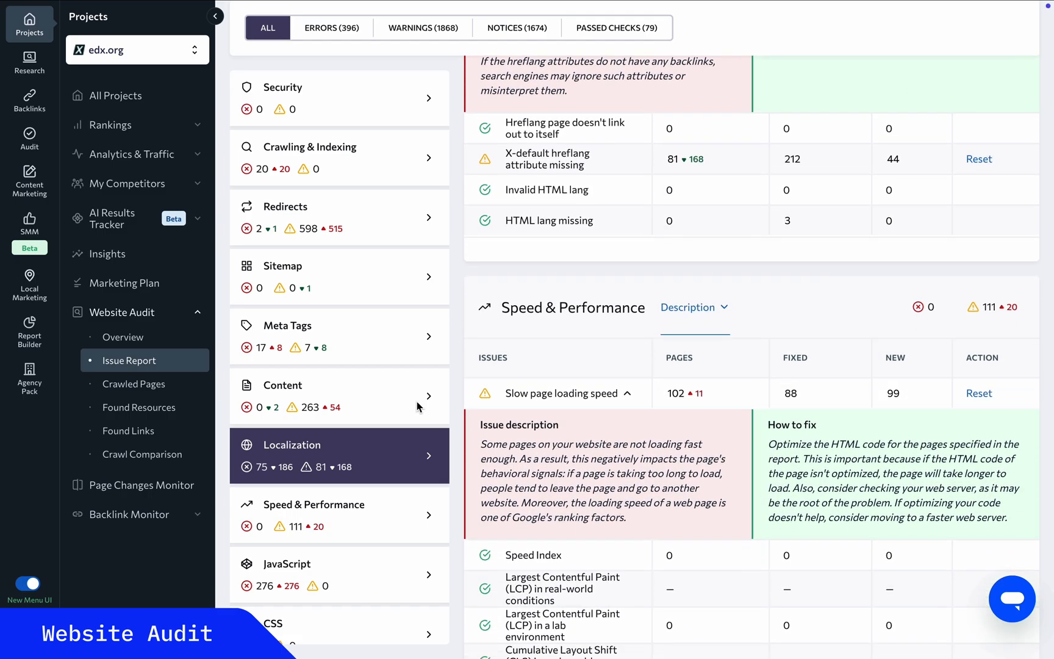
- View edx.org's traffic distribution by country and organic competitors under Research, then return to Audit
left_click(29, 62)
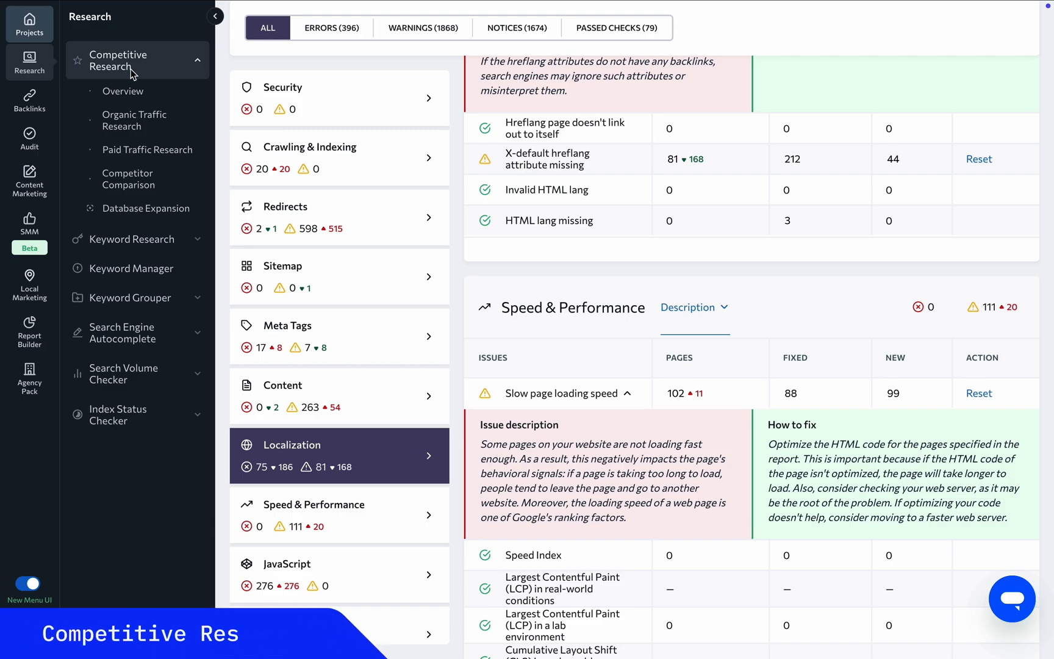
left_click(123, 90)
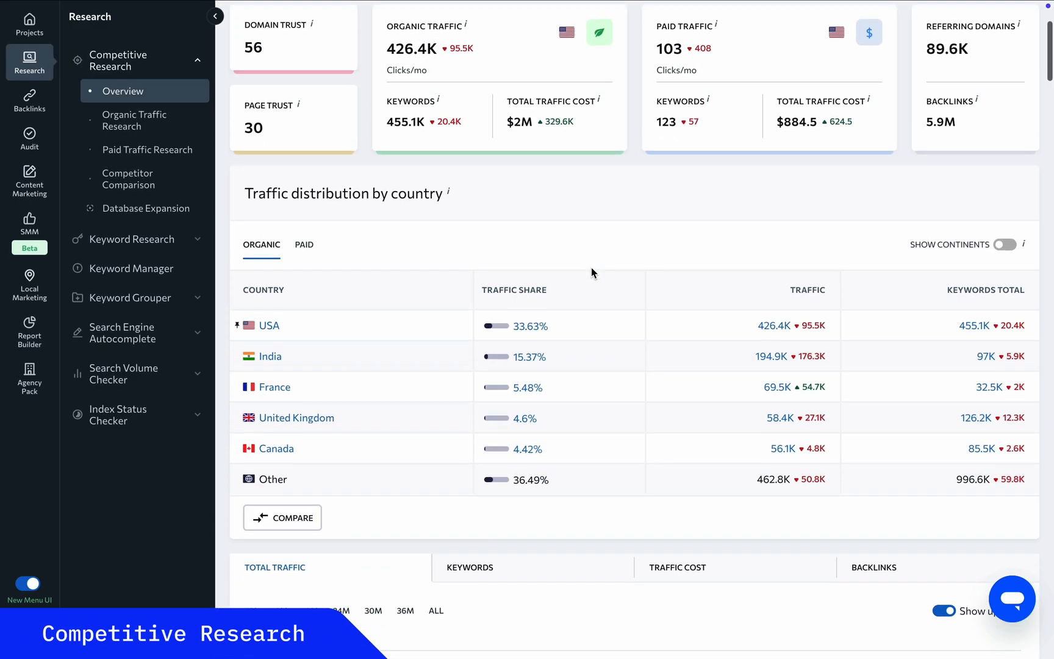
scroll("down", 3)
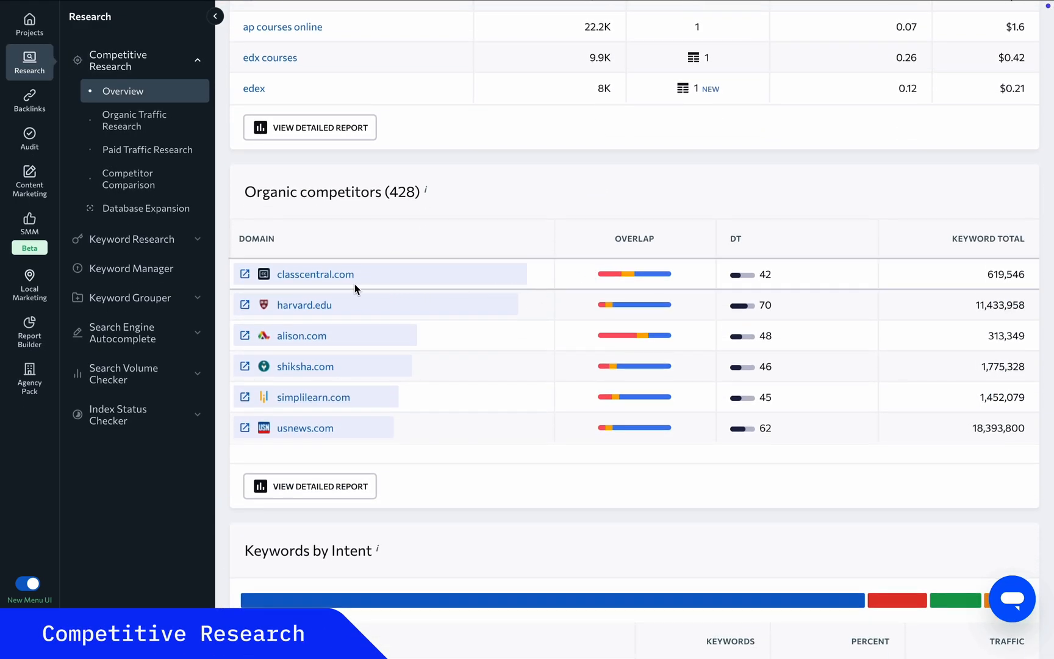
mouse_move(443, 429)
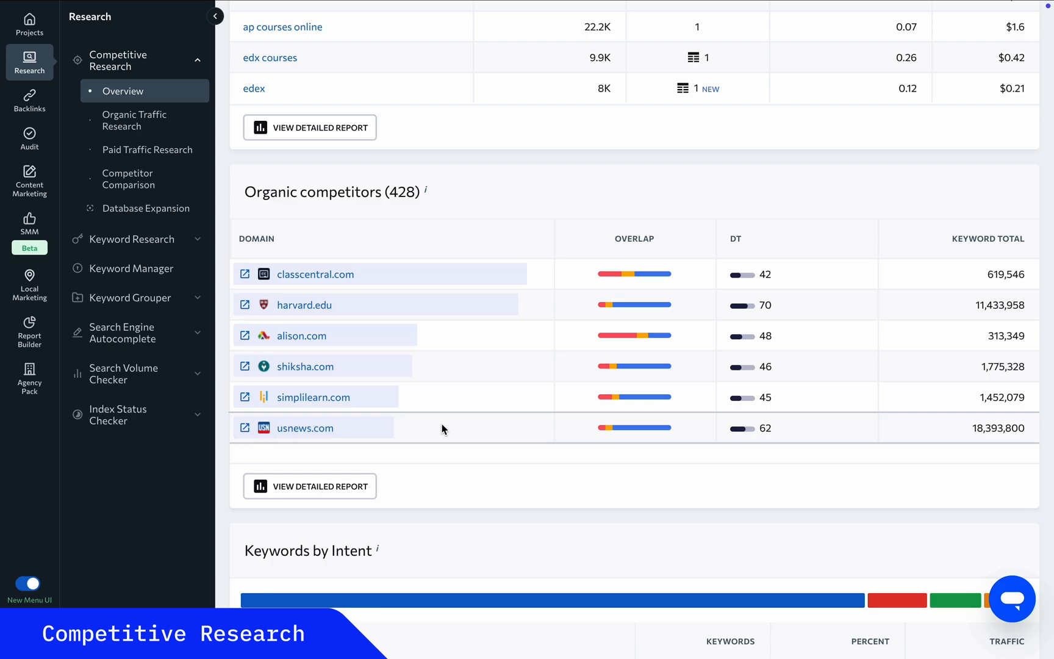
left_click(29, 138)
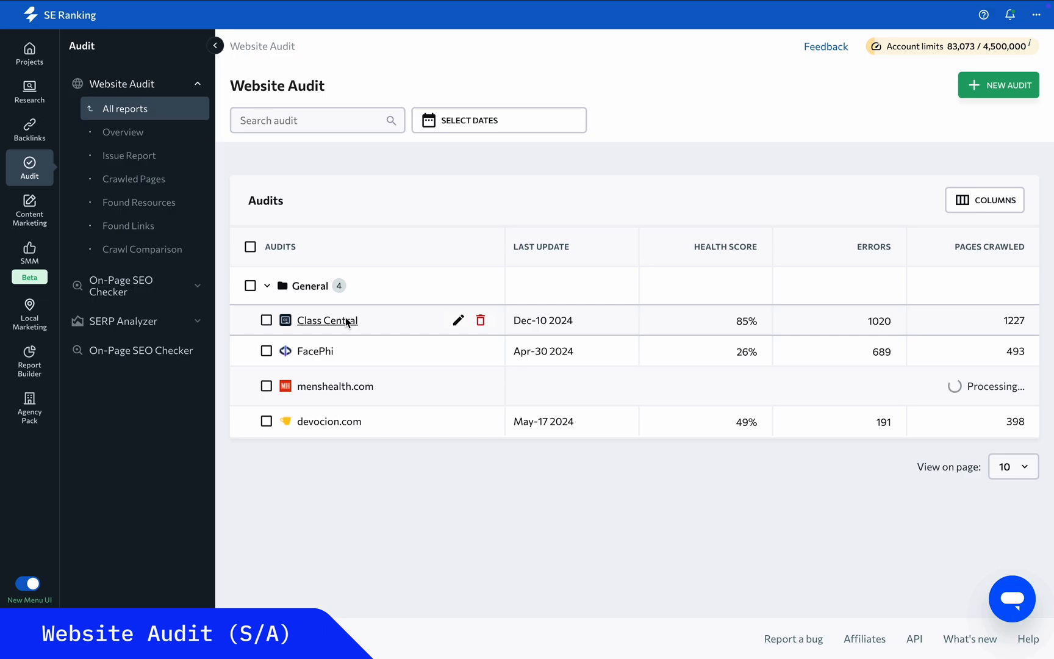
- Check the JavaScript issue category in the Class Central audit report
left_click(327, 319)
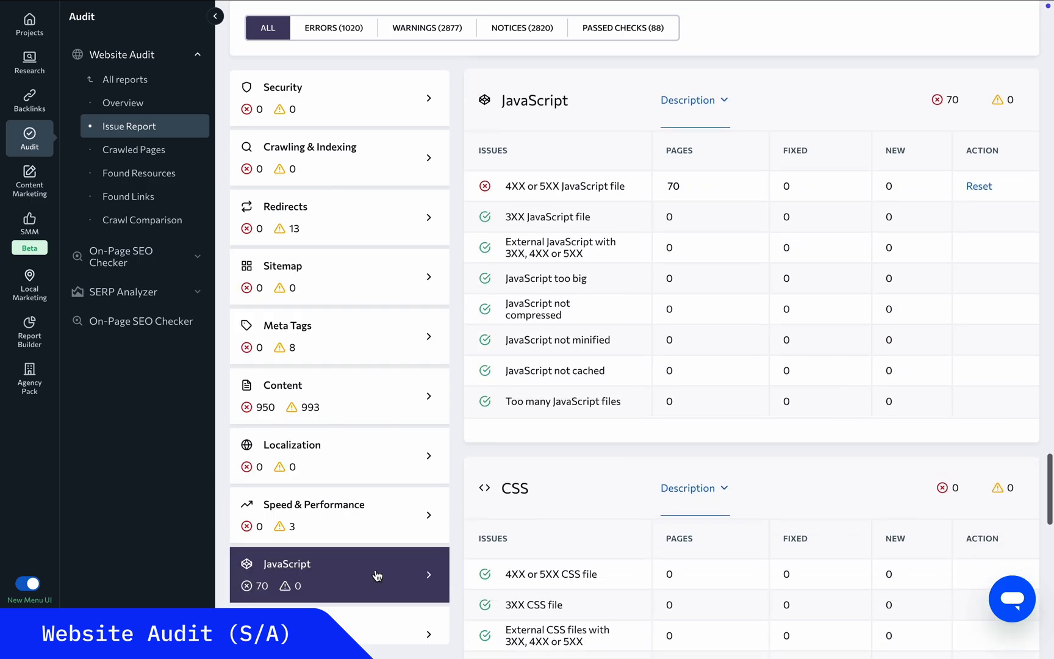
left_click(30, 22)
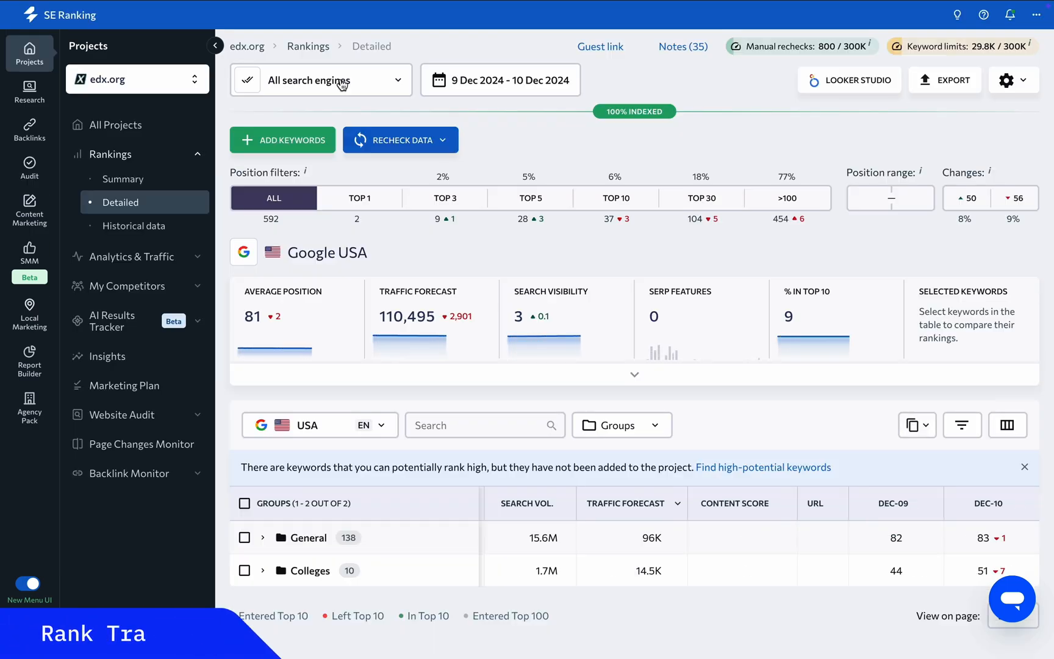
- Review the 'engineering' keyword's detail popup in edx.org's Detailed rankings and close it
scroll("down", 3)
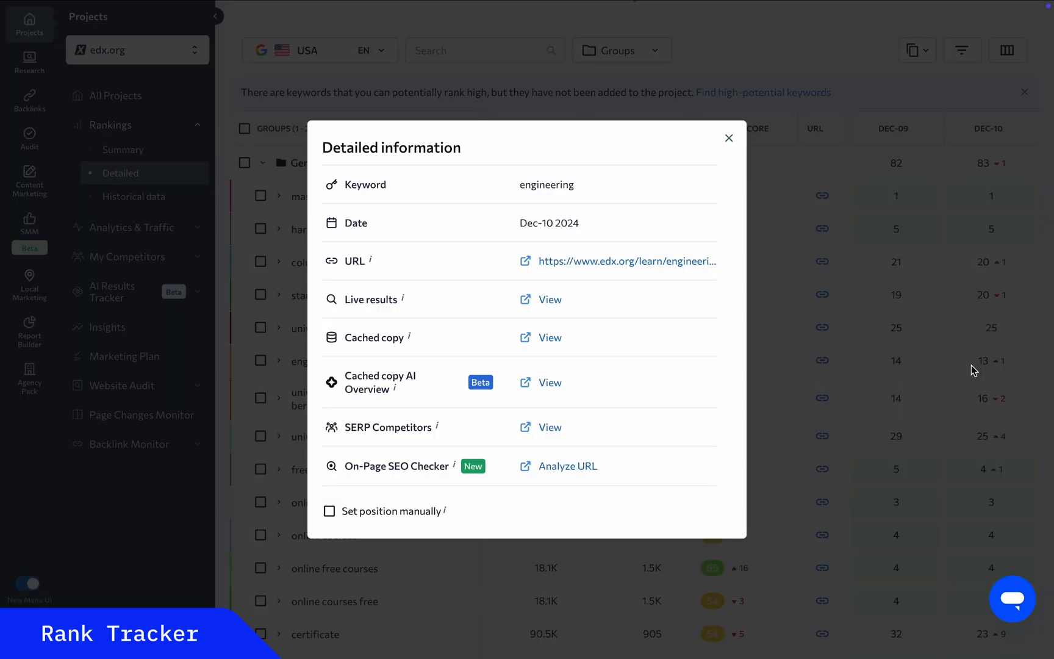
left_click(728, 138)
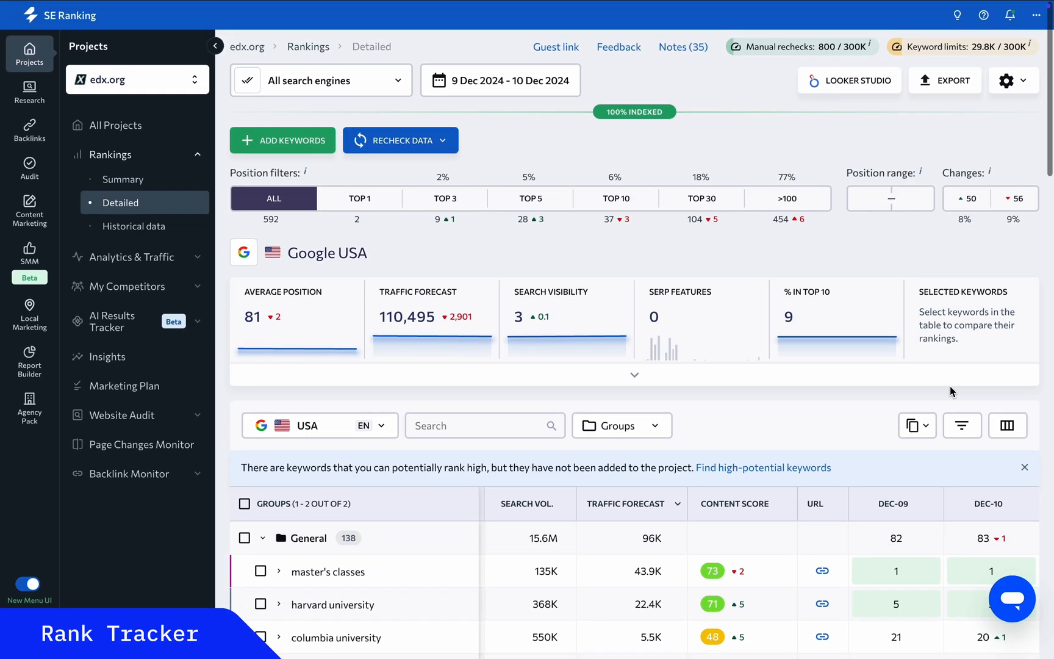
mouse_move(136, 444)
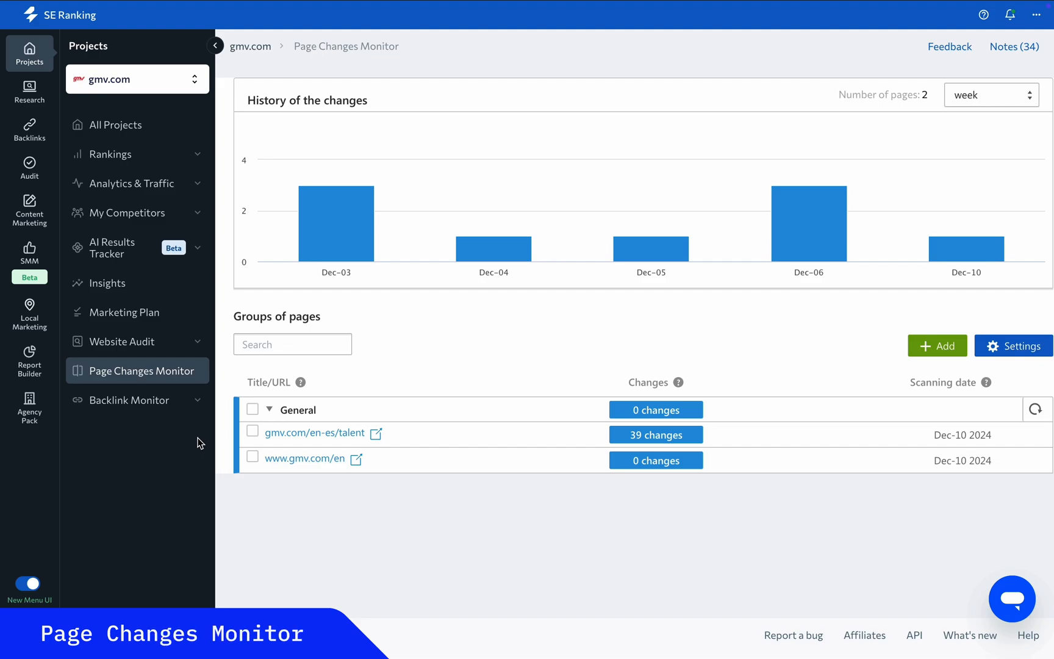
mouse_move(241, 463)
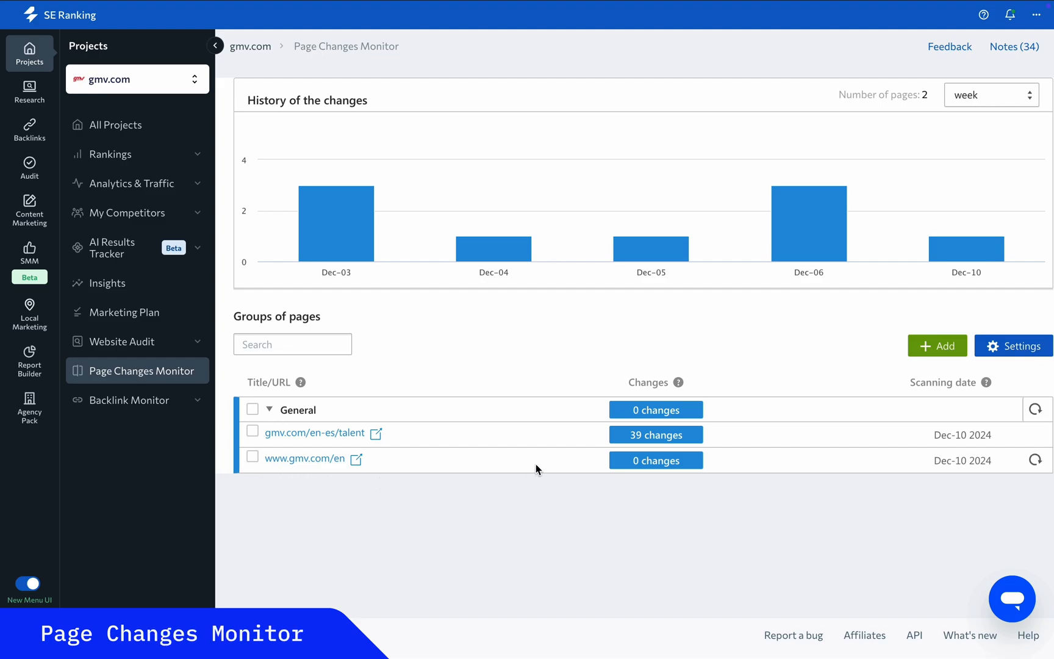
- View the 39-change history log of the gmv.com/en-es/talent page
left_click(655, 434)
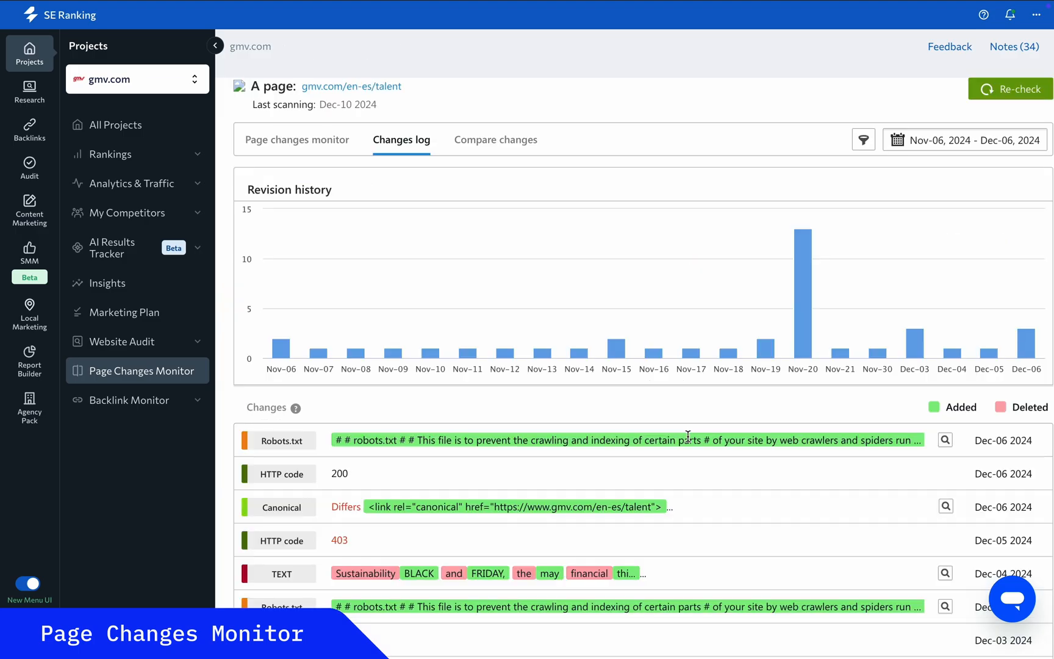
scroll("down", 3)
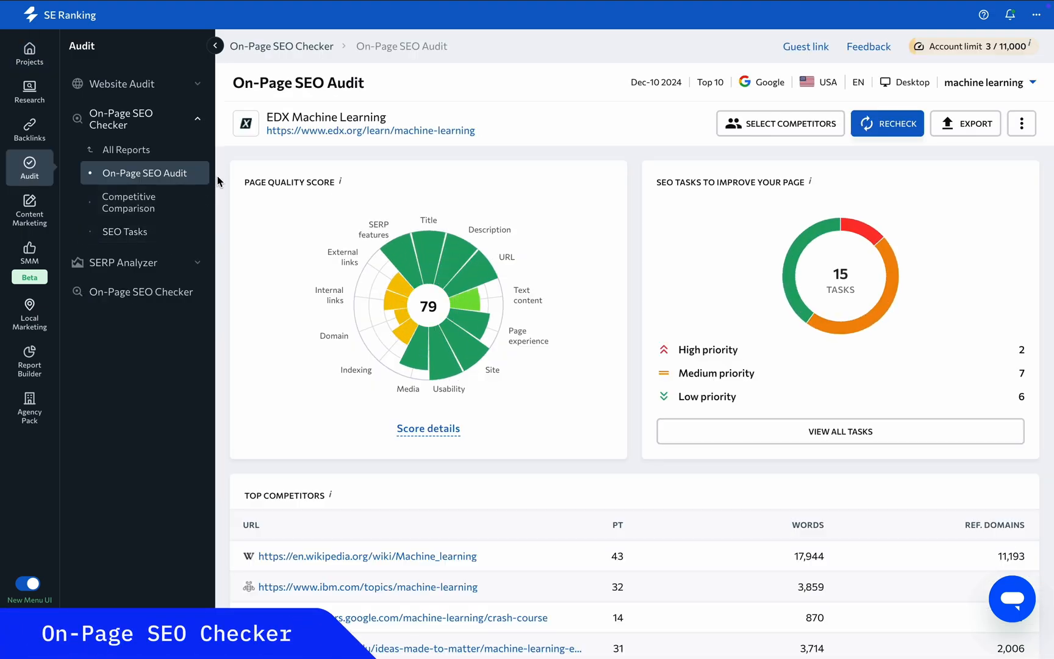
- Review the audit checks, the competitors' Content comparison, then the page's SEO Tasks list
scroll("down", 3)
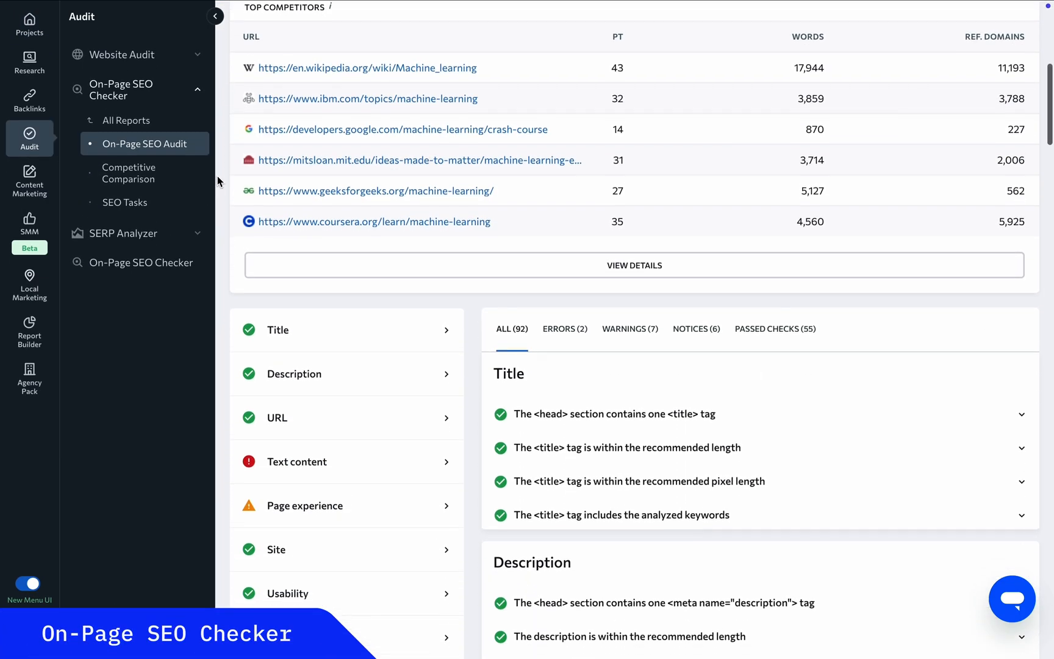
scroll("down", 3)
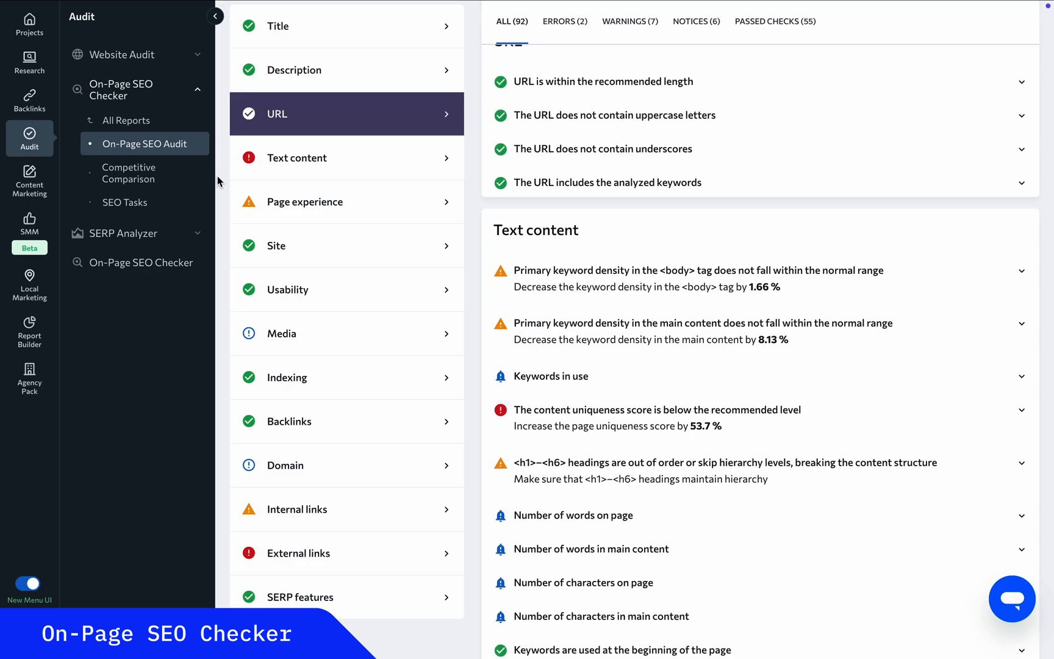
left_click(130, 172)
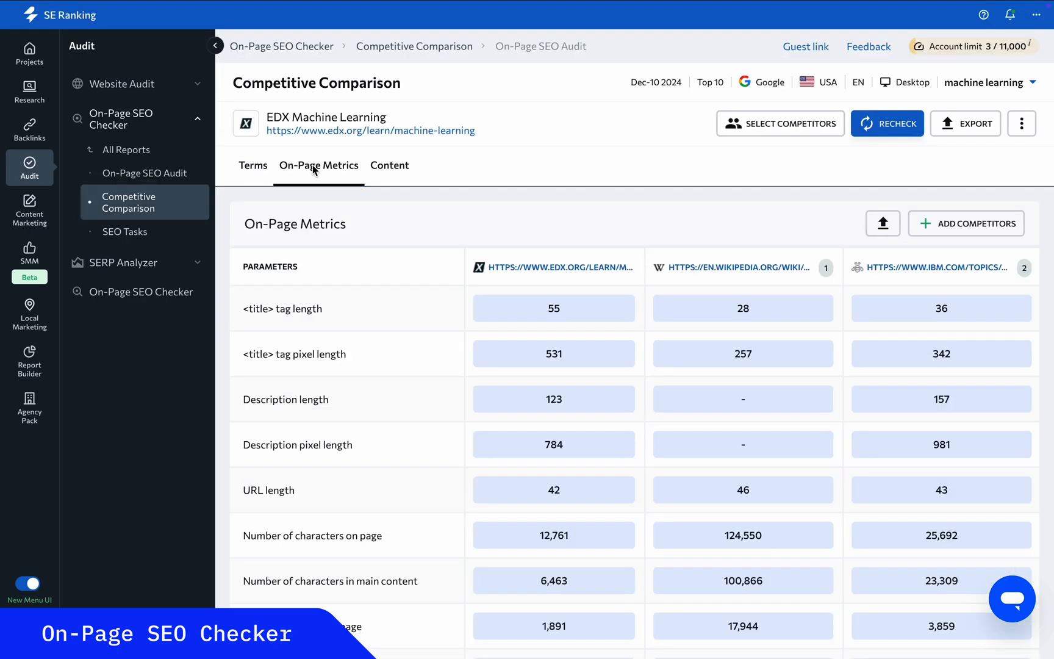
left_click(388, 166)
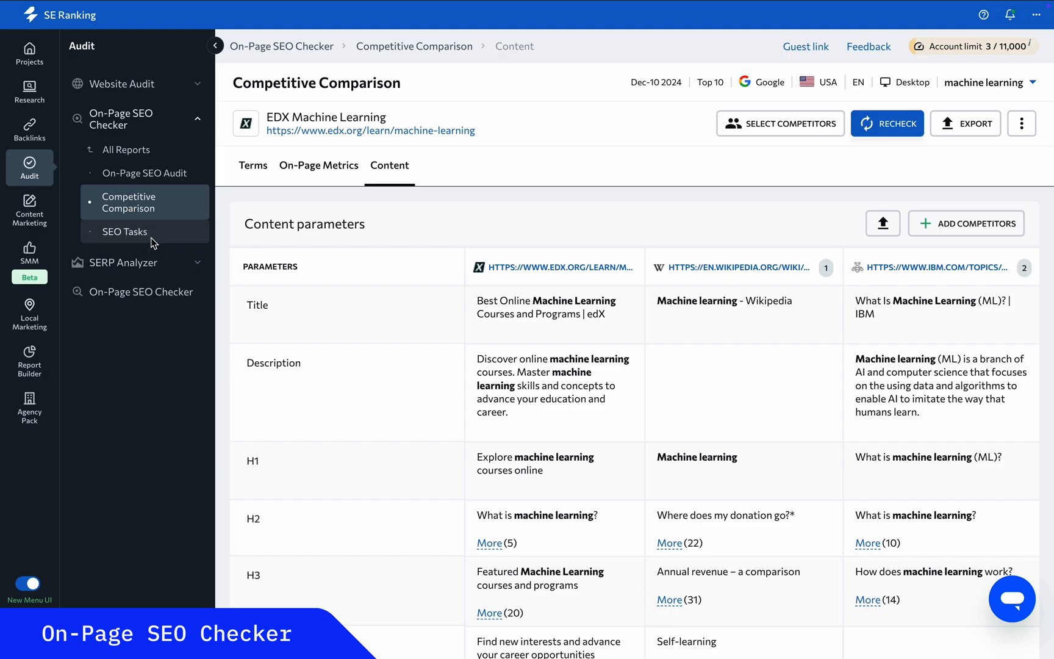
left_click(124, 232)
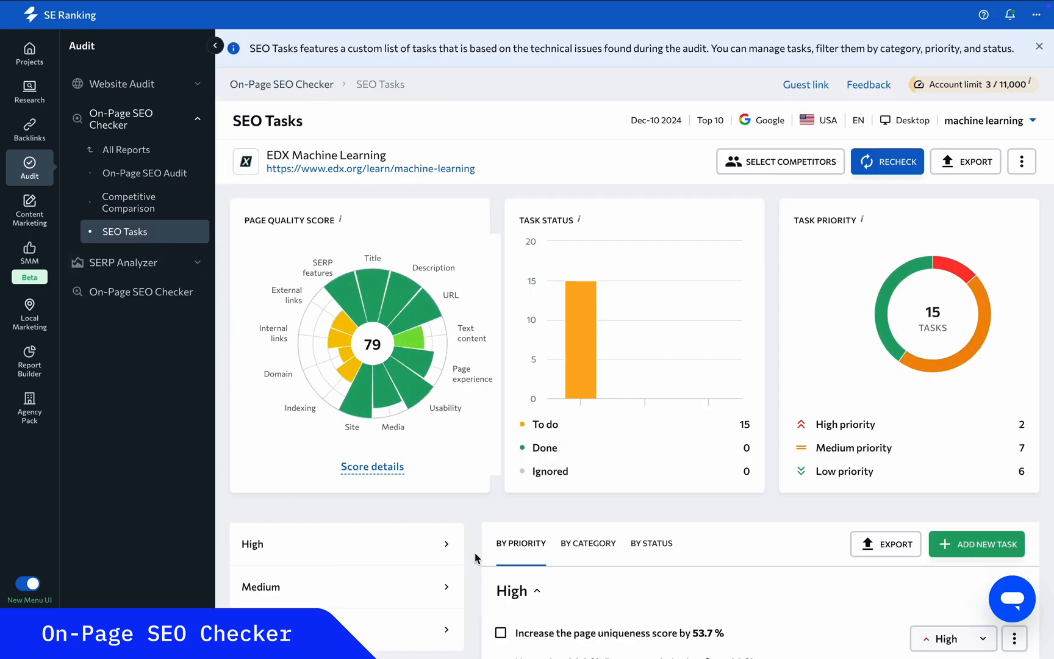